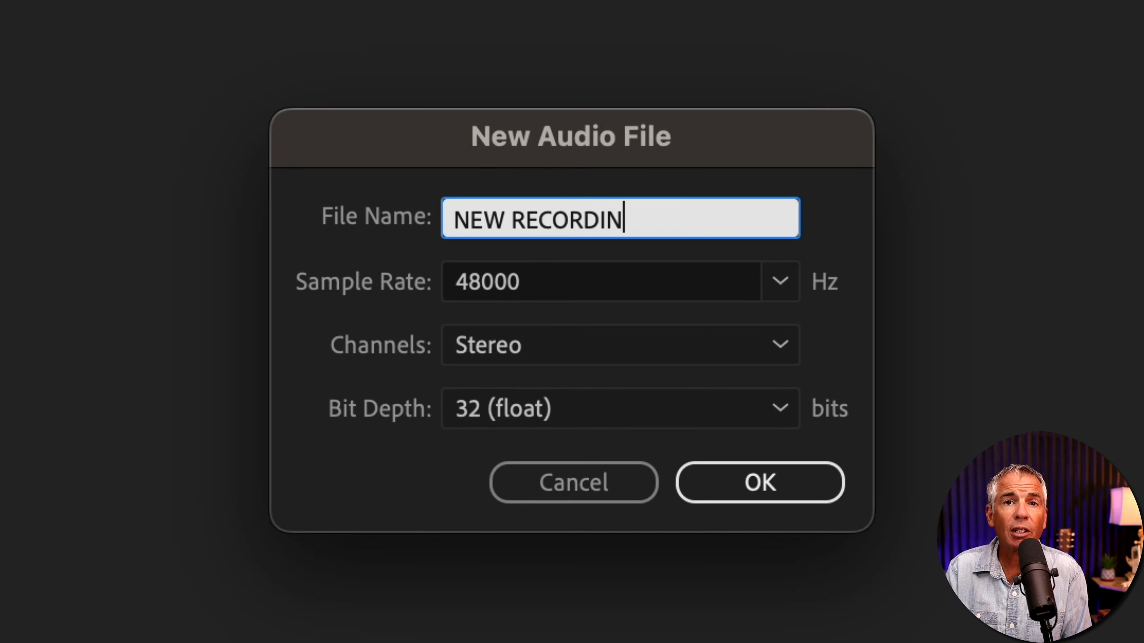
Step: Cancel the New Audio File dialog for 'NEW RECORDING', leaving the workspace empty
{"action": "left_click", "coordinate": [758, 481]}
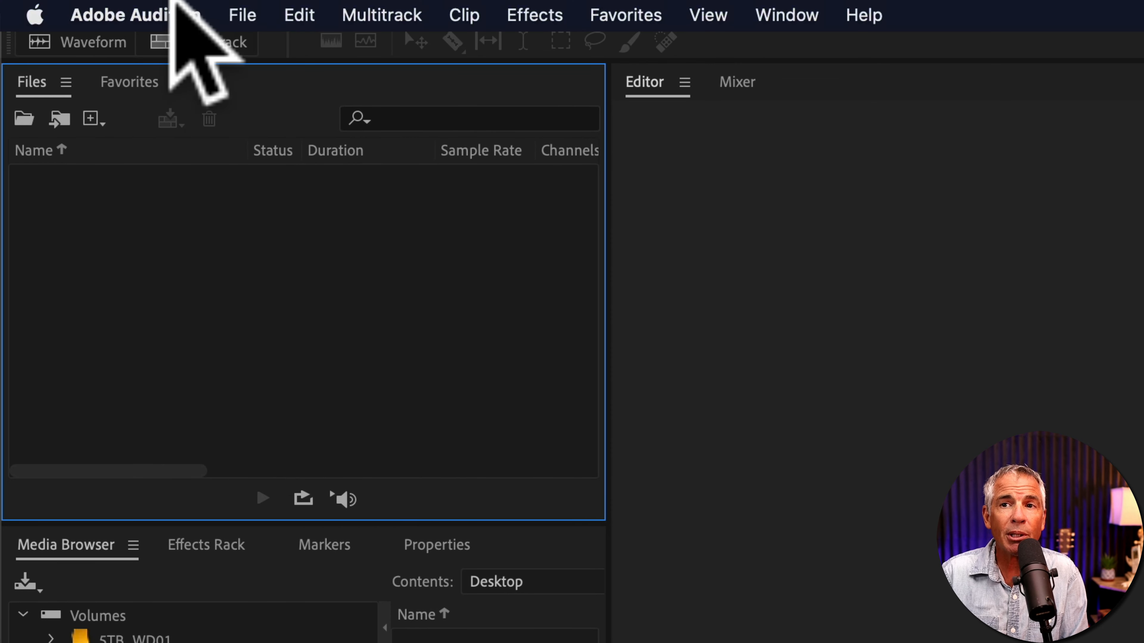
Step: Create a new mono 48000 Hz audio file named 'My First Recording'
{"action": "left_click", "coordinate": [243, 14]}
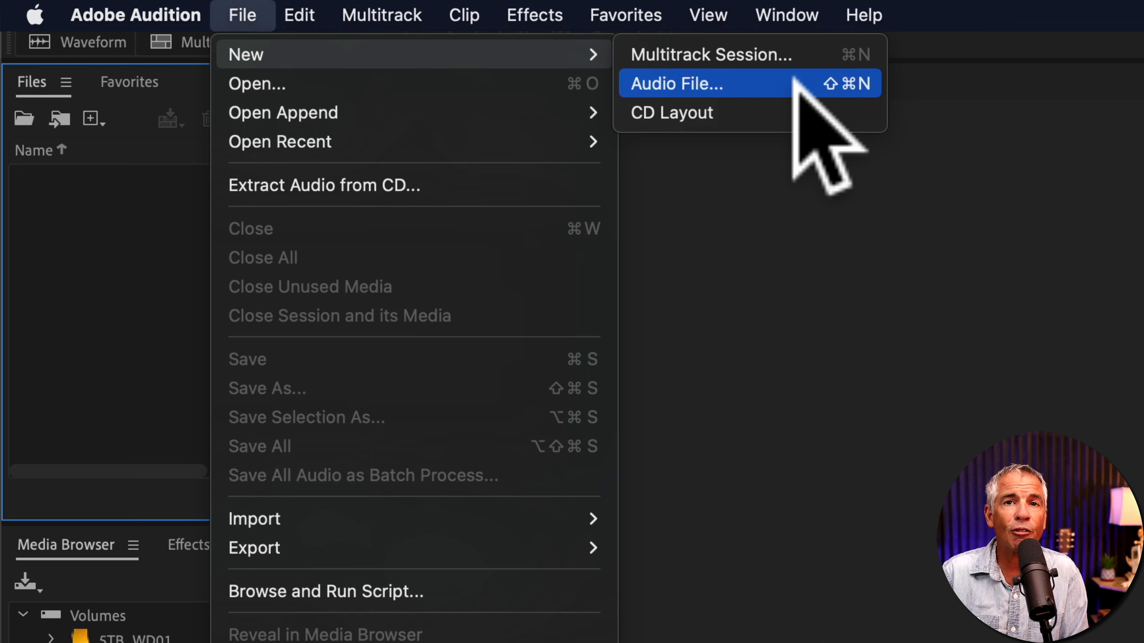
{"action": "left_click", "coordinate": [676, 83]}
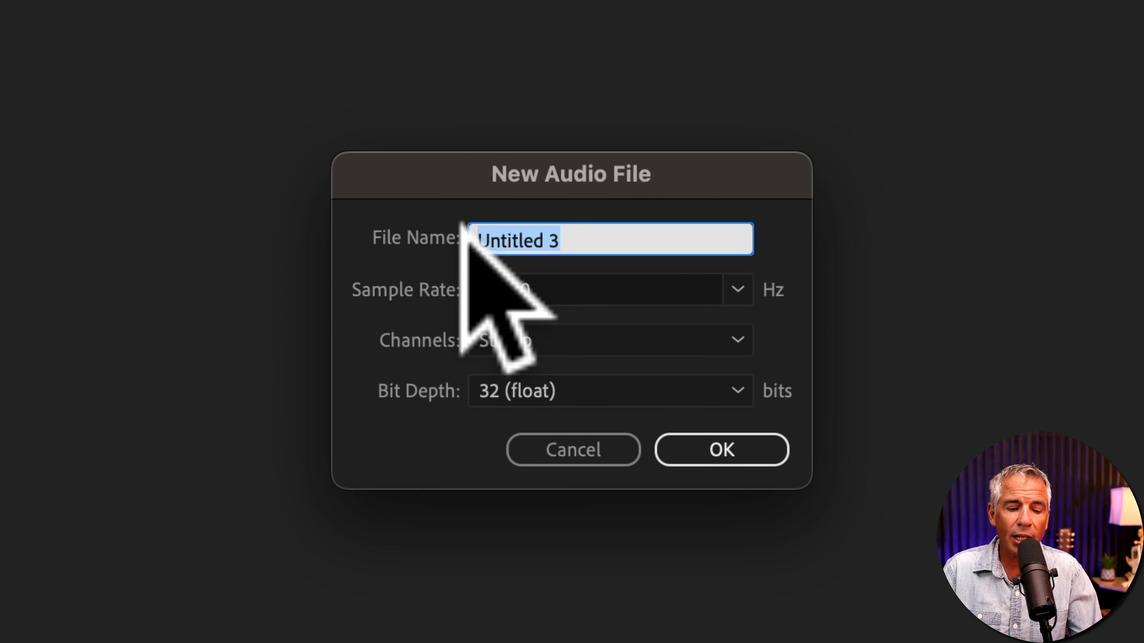
{"action": "type", "text": "My First Recording"}
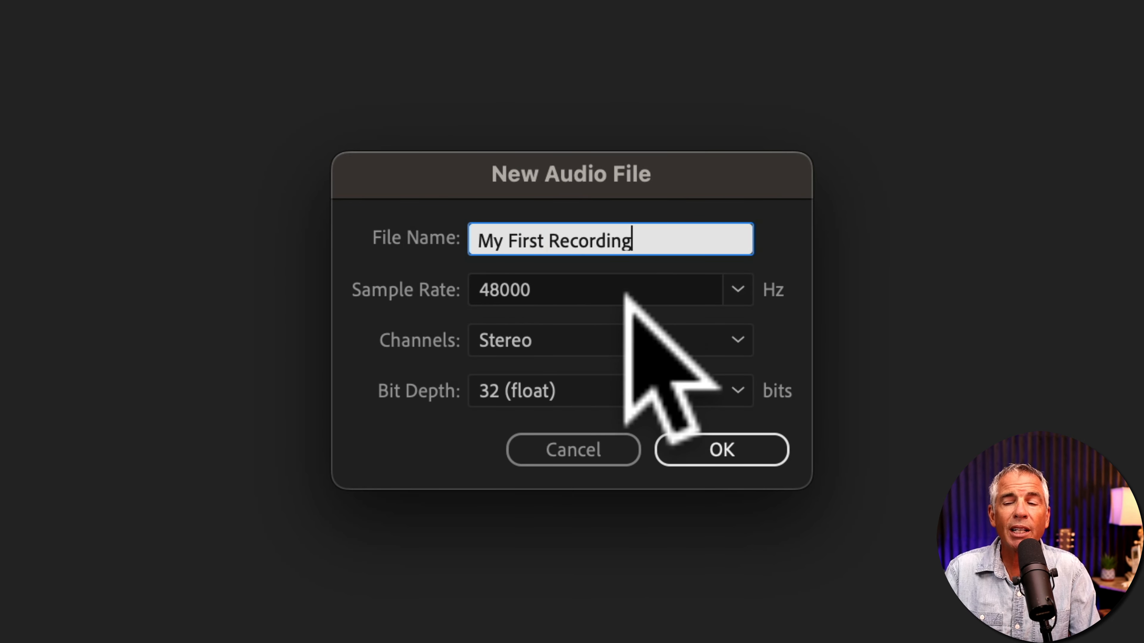
{"action": "mouse_move", "coordinate": [409, 409]}
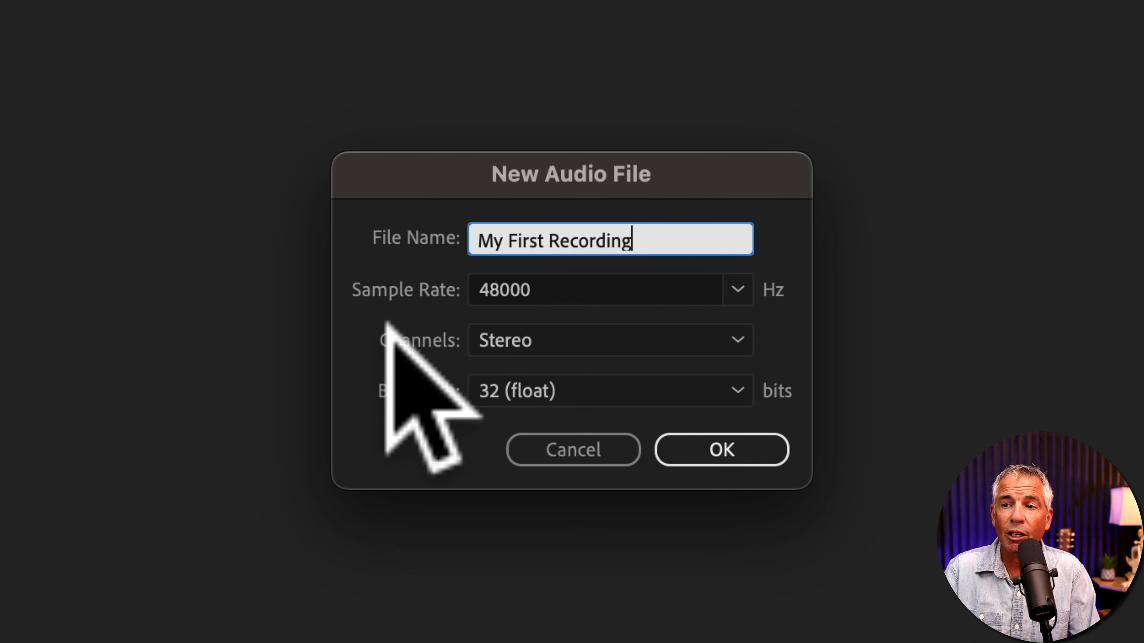
{"action": "left_click", "coordinate": [609, 340]}
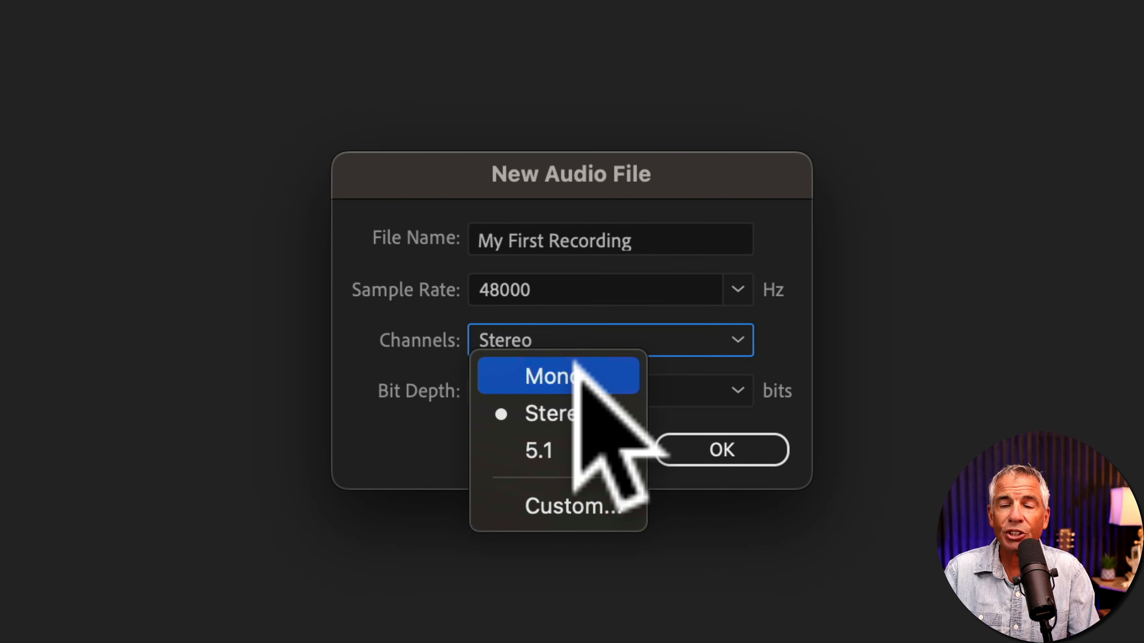
{"action": "left_click", "coordinate": [556, 376]}
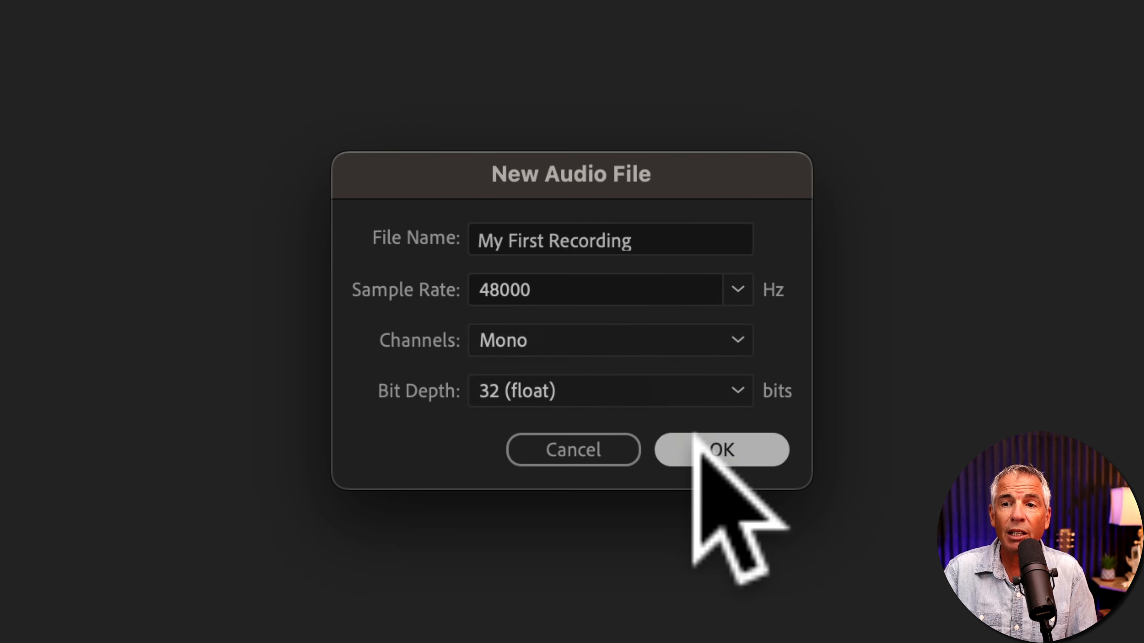
{"action": "left_click", "coordinate": [720, 449]}
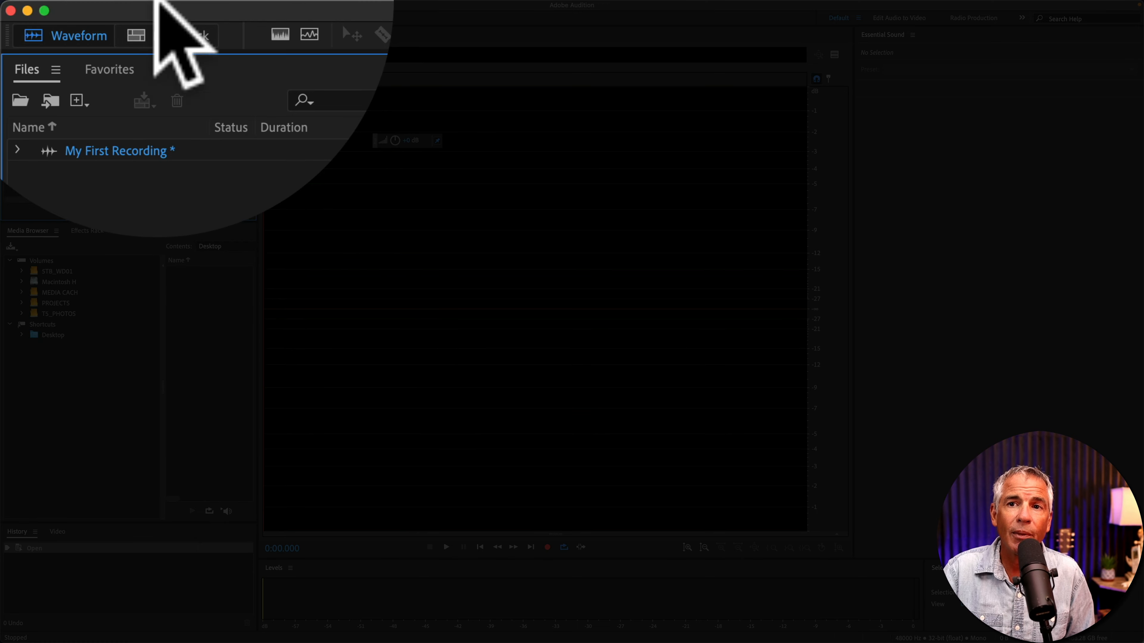
Step: Save the file as 'My First Recording.wav' in Wave PCM format on the Desktop
{"action": "left_click", "coordinate": [184, 12]}
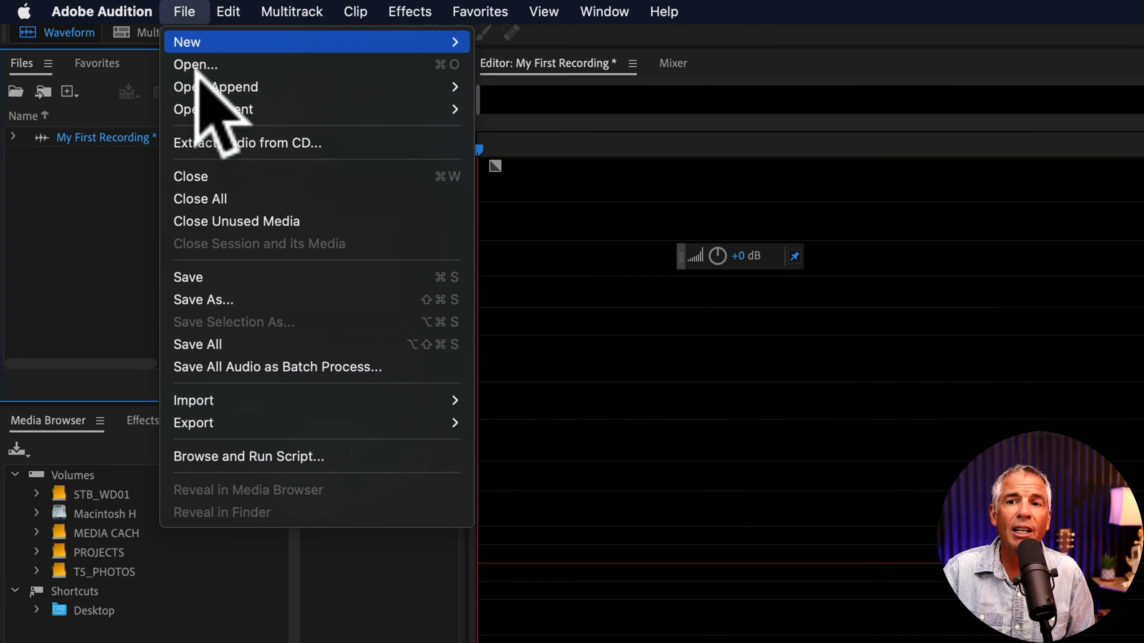
{"action": "left_click", "coordinate": [202, 299]}
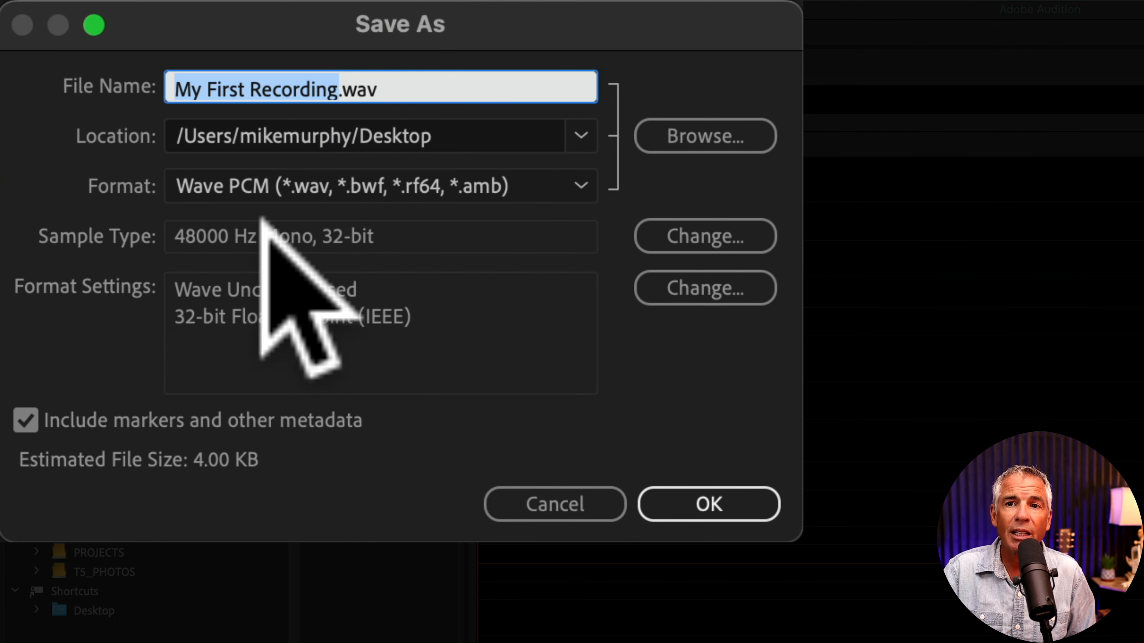
{"action": "mouse_move", "coordinate": [437, 438]}
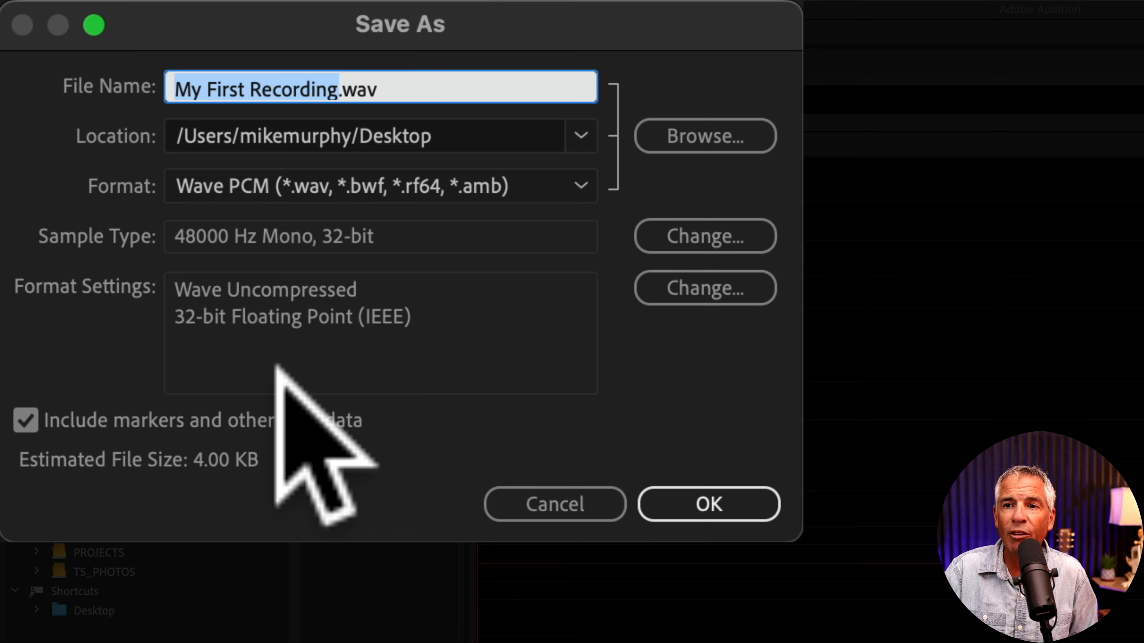
{"action": "left_click", "coordinate": [708, 503]}
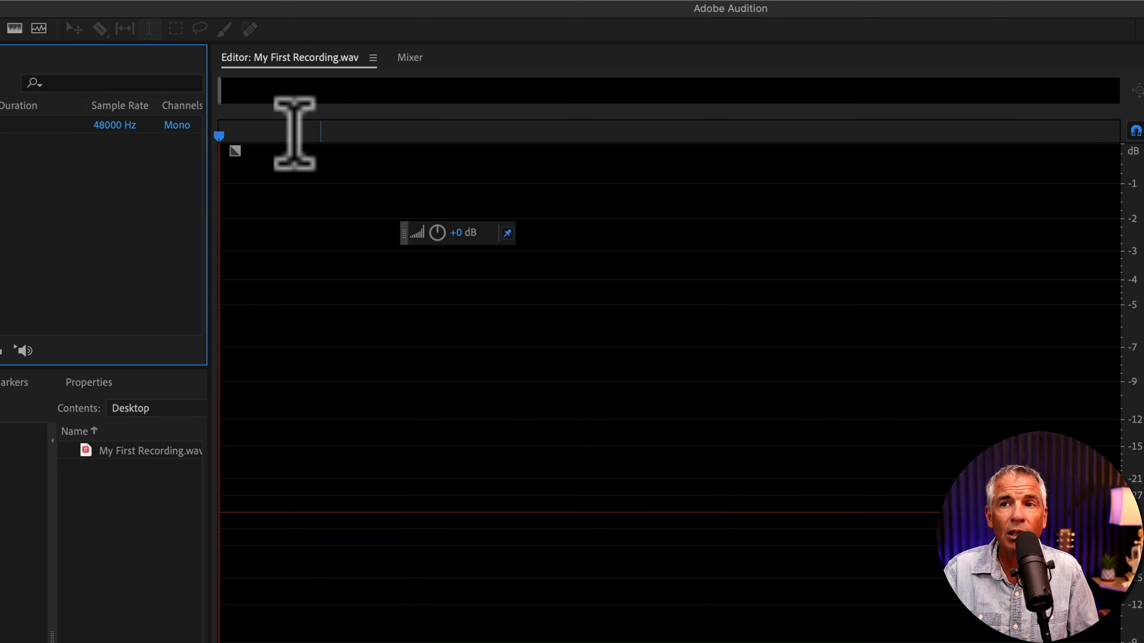
Step: Enable Meter Input Signal on the level meters and bring up the Audio Hardware preferences
{"action": "left_click", "coordinate": [279, 10]}
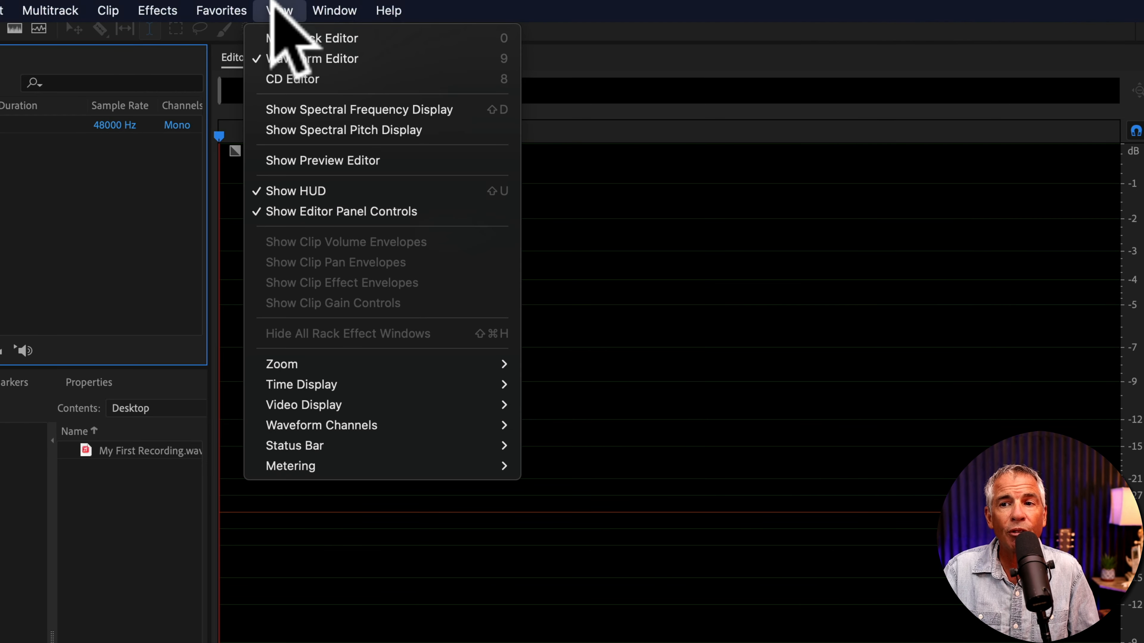
{"action": "mouse_move", "coordinate": [290, 466]}
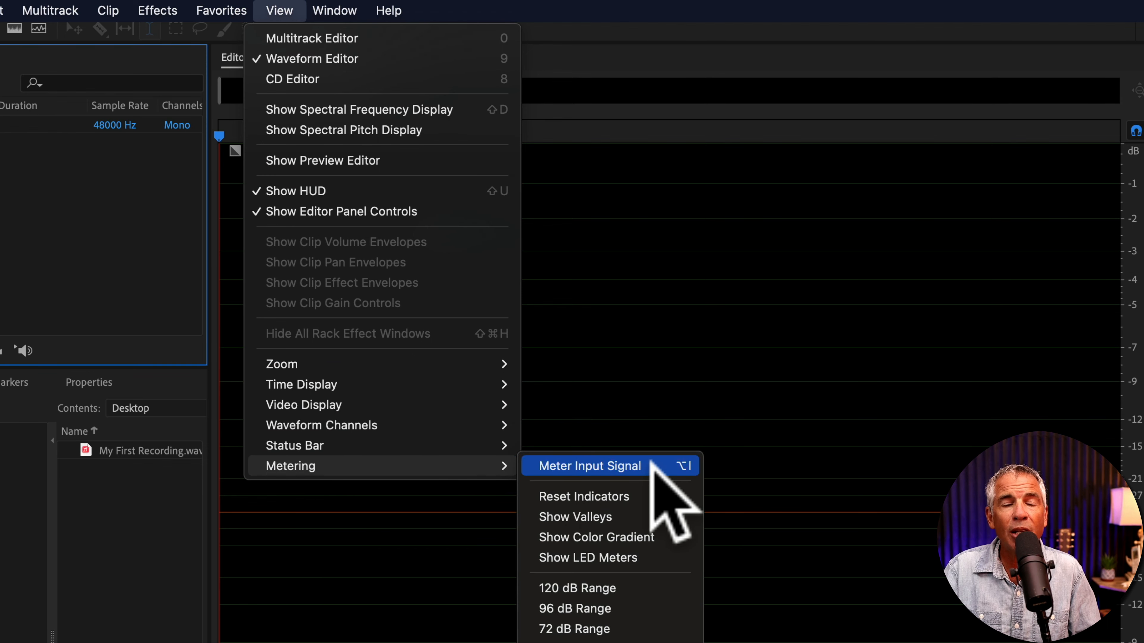
{"action": "left_click", "coordinate": [589, 465]}
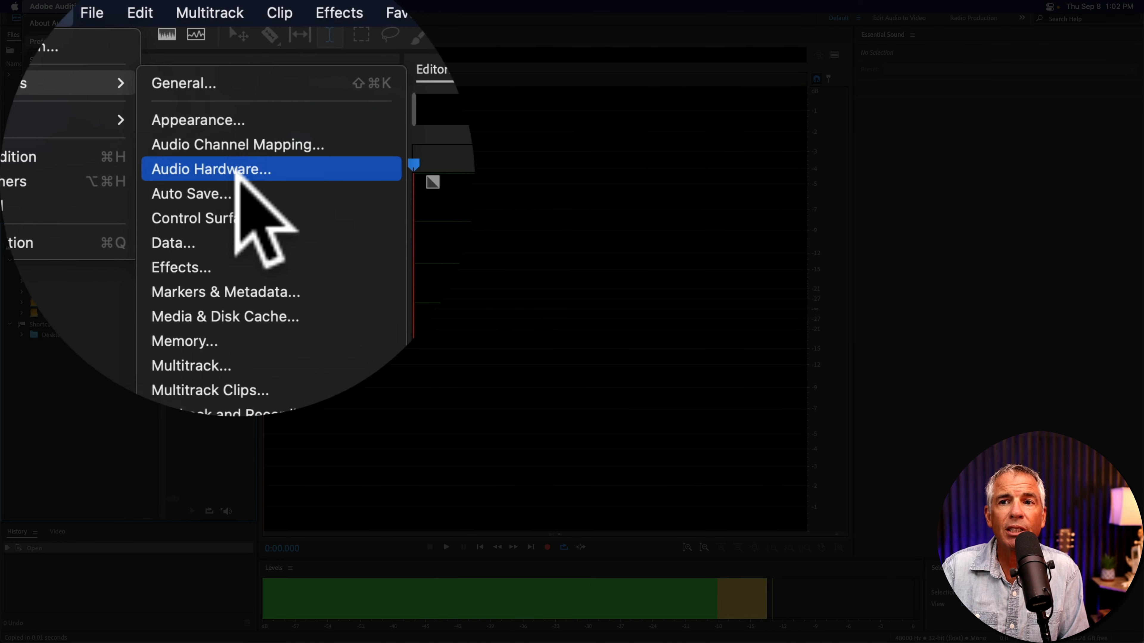
{"action": "left_click", "coordinate": [211, 168]}
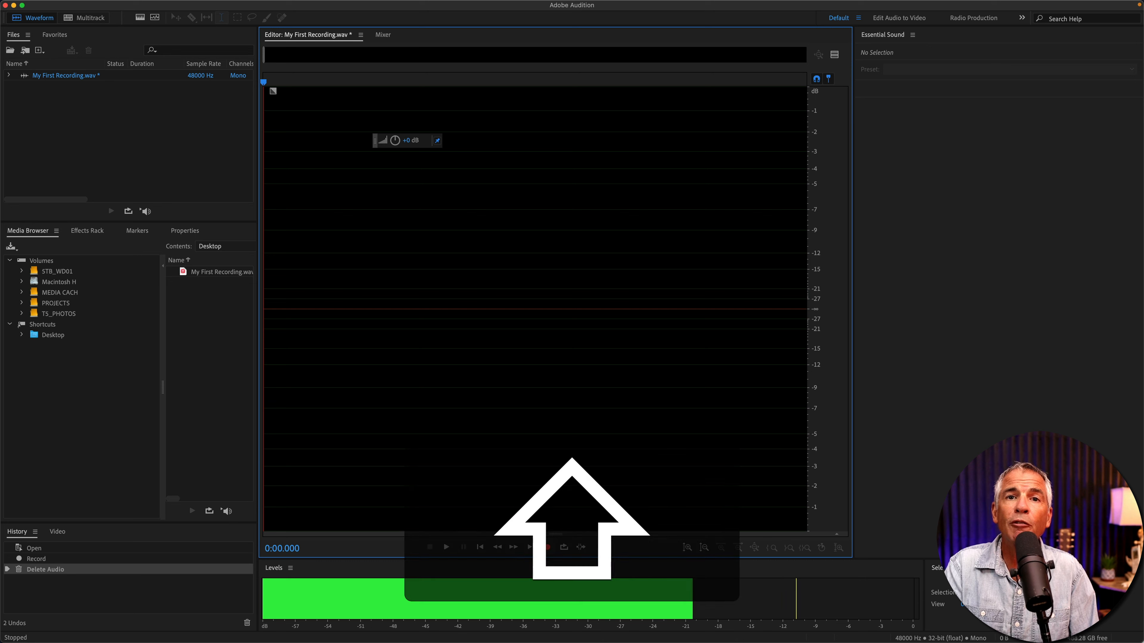
Step: Record roughly 24 seconds of spoken voice into My First Recording, then stop
{"action": "left_click", "coordinate": [546, 547]}
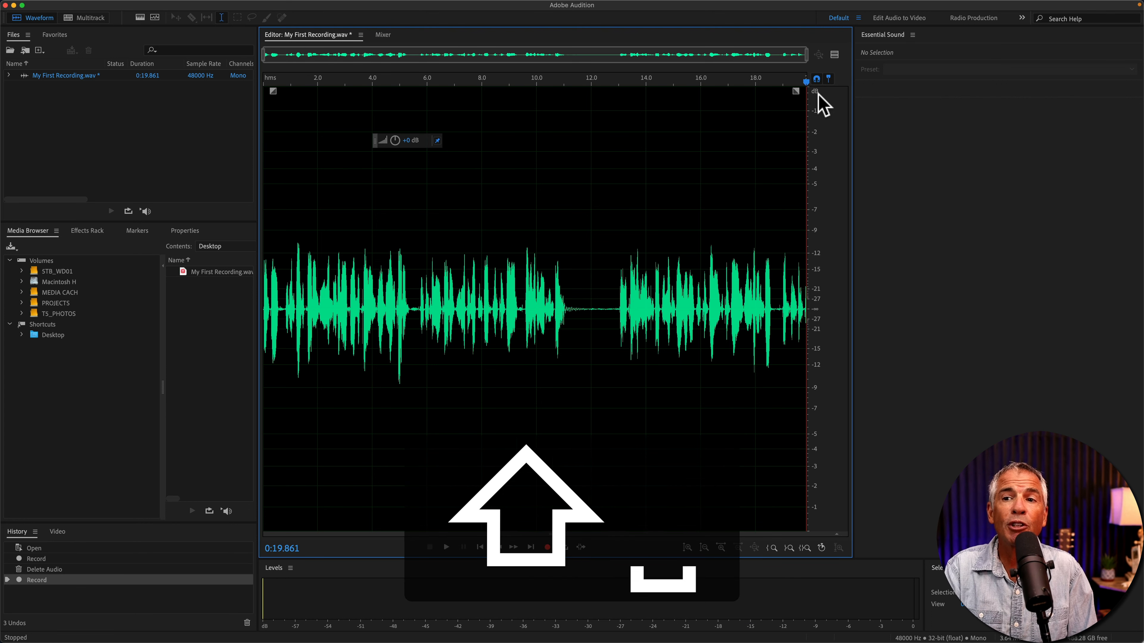
{"action": "left_click", "coordinate": [547, 546]}
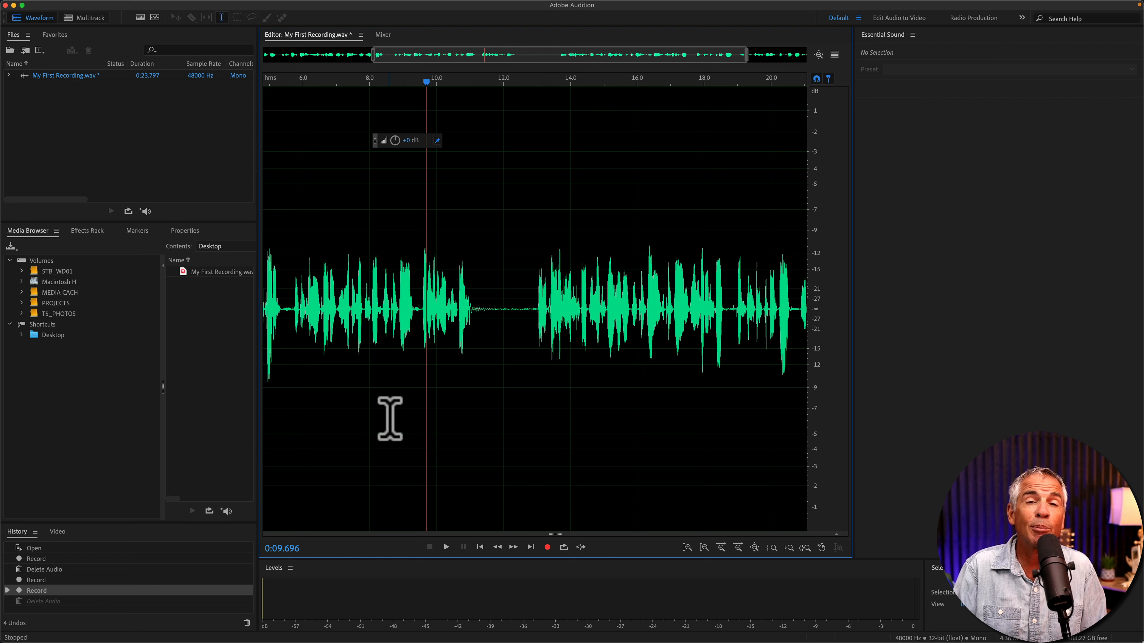
{"action": "mouse_move", "coordinate": [533, 306]}
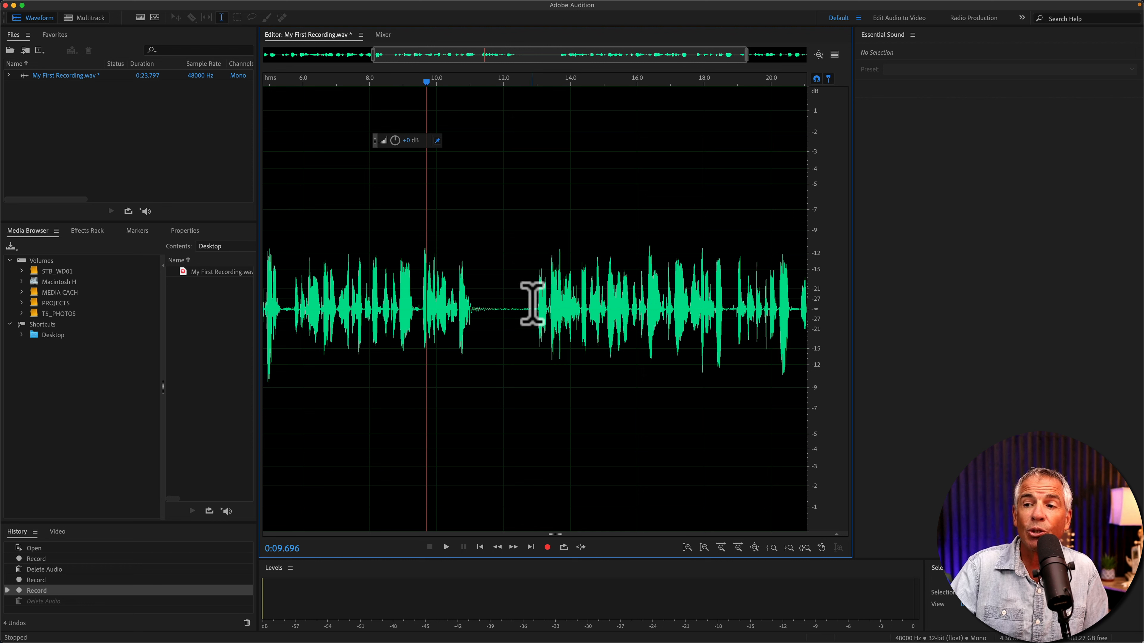
Step: Select the silent gap between spoken passages and remove it from the recording
{"action": "left_click_drag", "start_coordinate": [478, 310], "coordinate": [533, 310]}
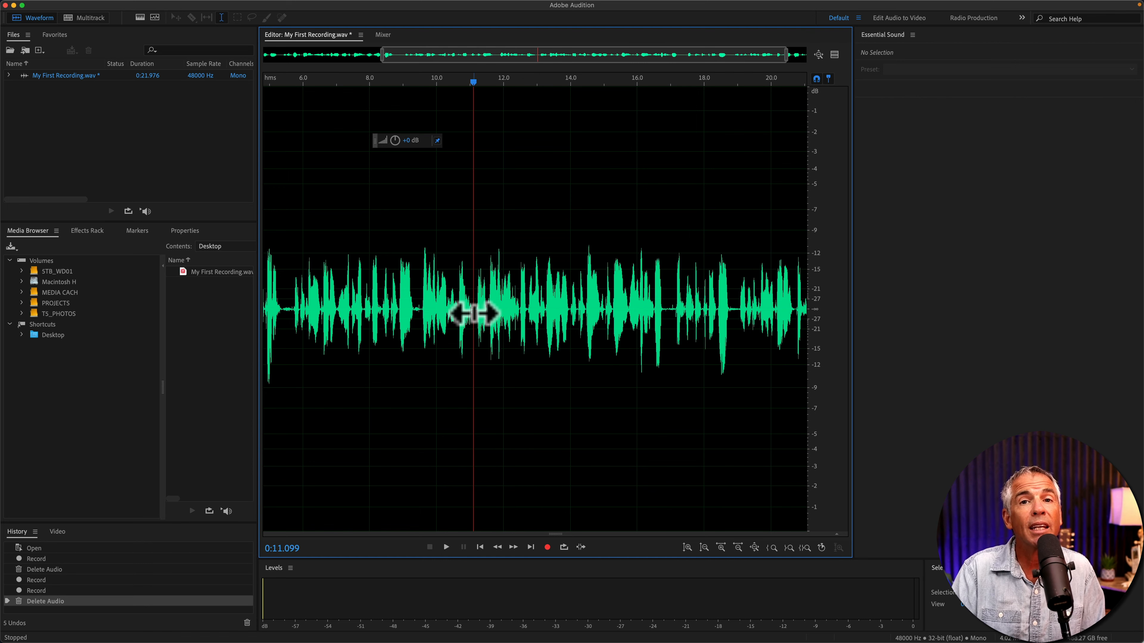
{"action": "left_click", "coordinate": [547, 546]}
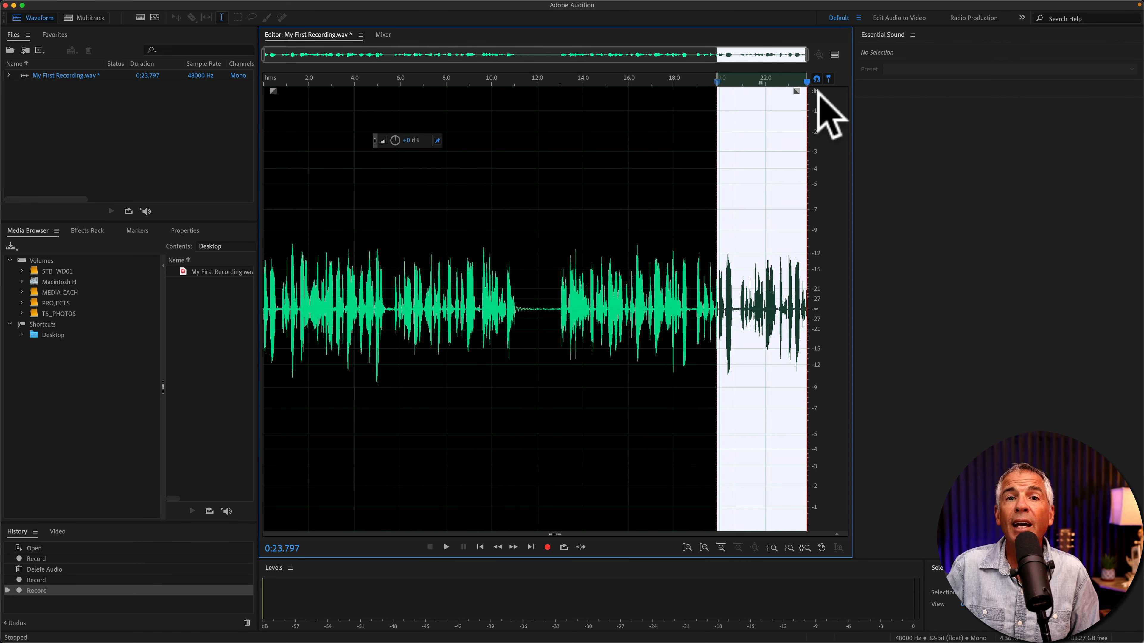